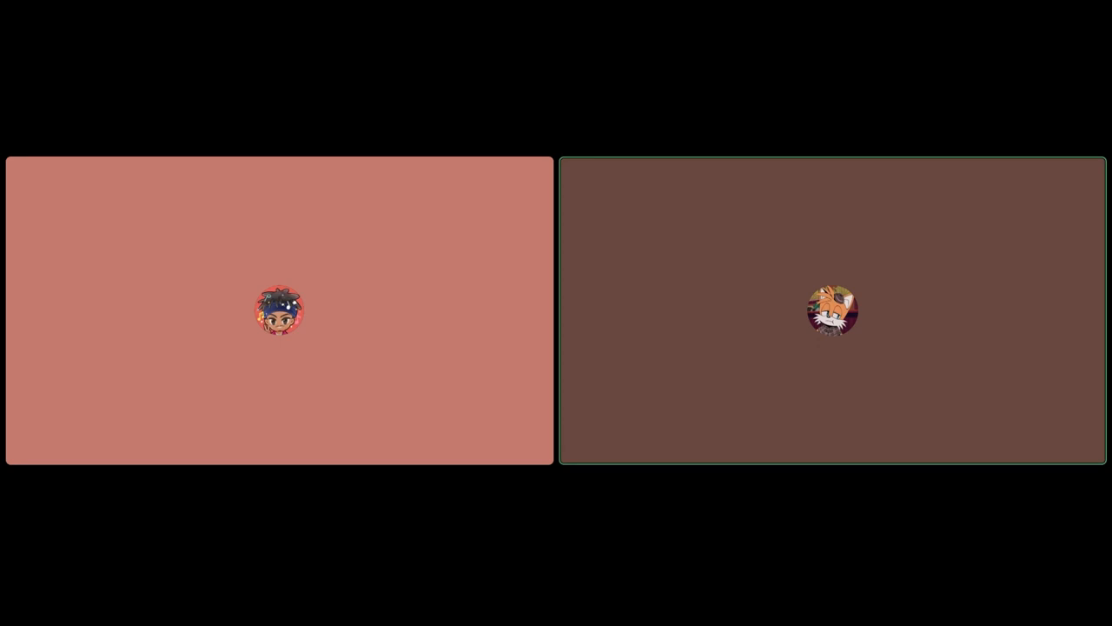
# Click the voice call grid as the green speaking ring moves from the fox avatar to the other tile
pyautogui.click(278, 313)
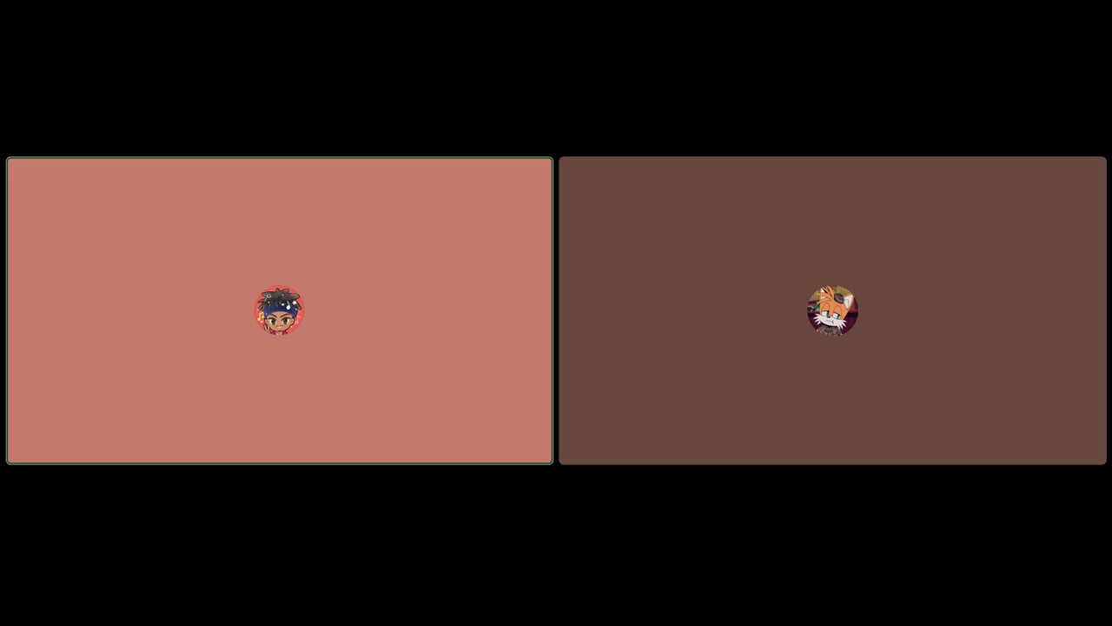